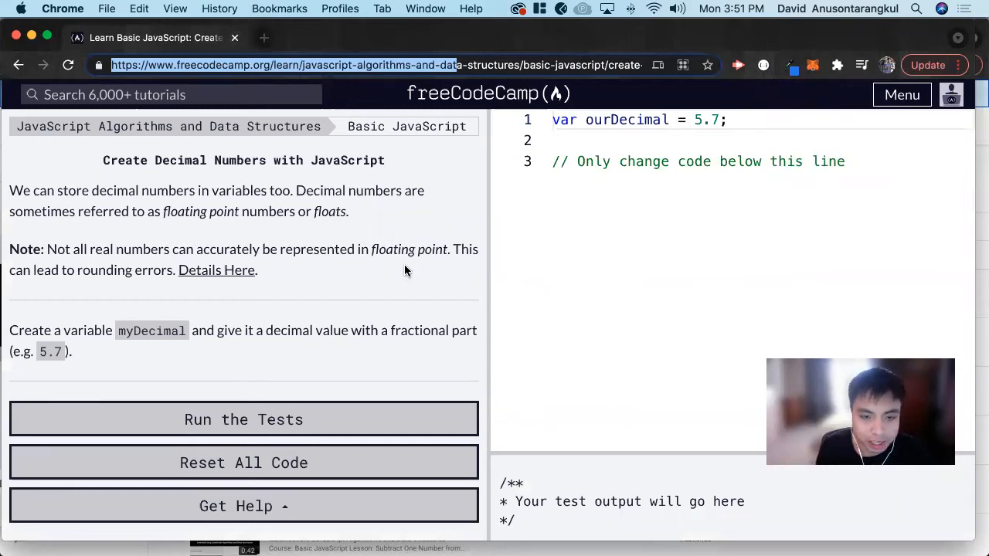
mouse_move(224, 207)
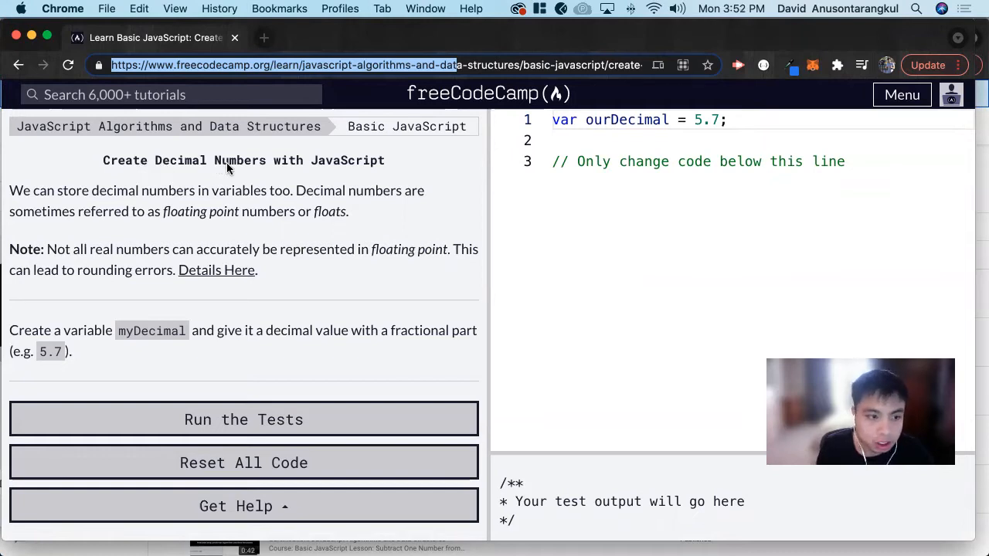
- View the floating-point accuracy article, then reveal the test list and focus the editor below the comment
double_click(625, 121)
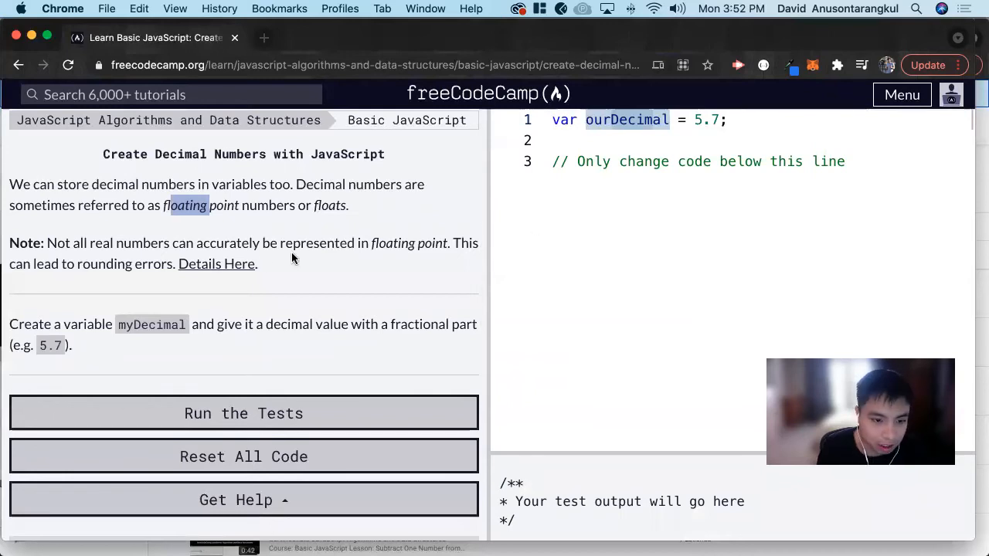
left_click(216, 263)
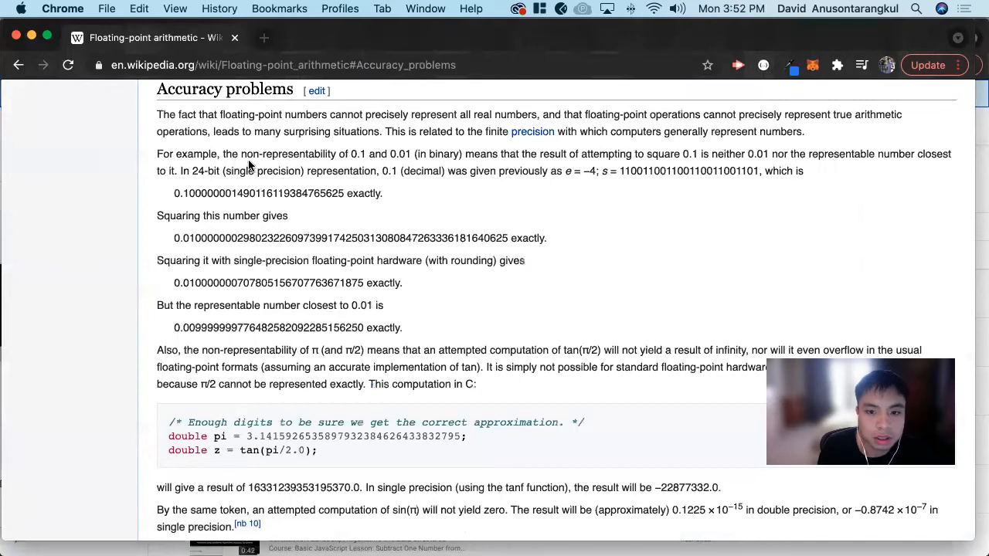
mouse_move(571, 203)
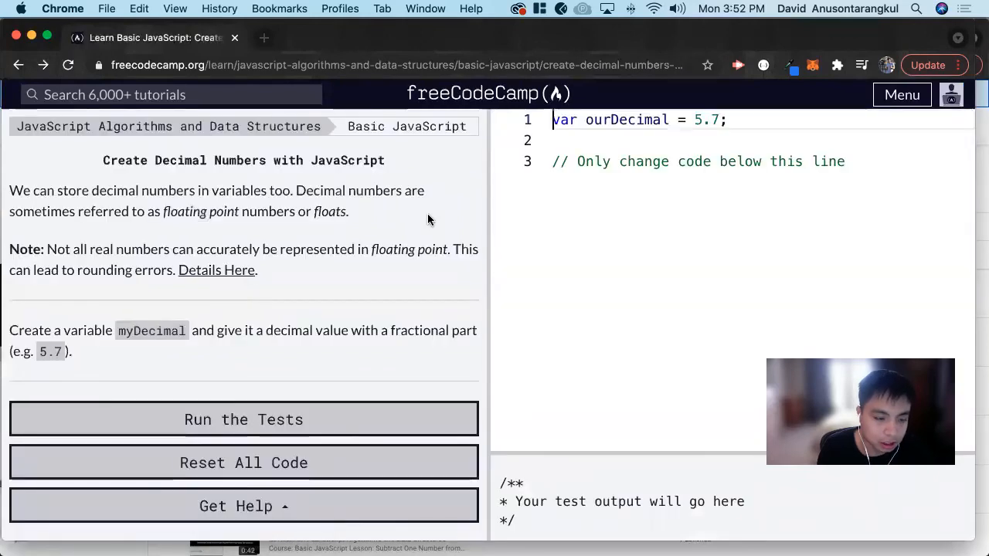
scroll("down", 3)
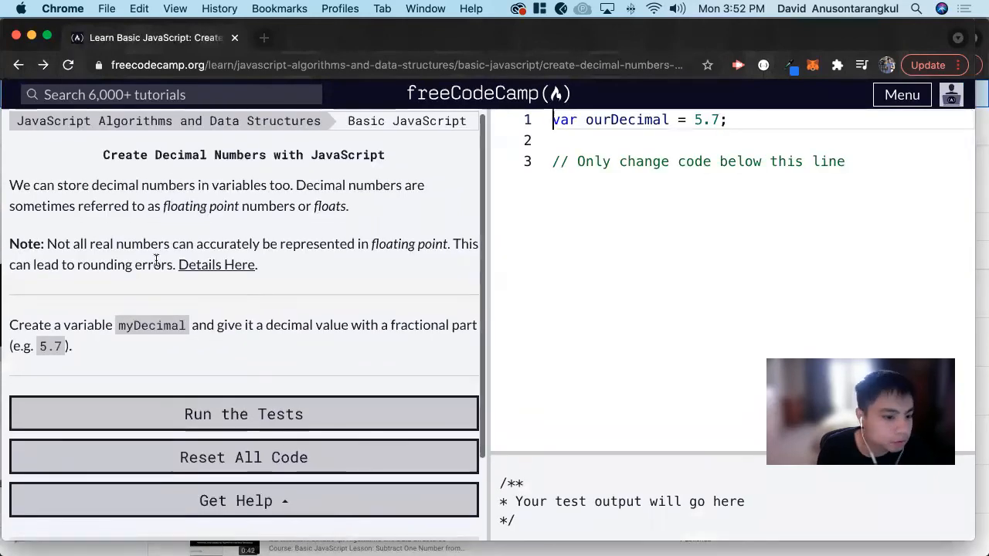
left_click(244, 414)
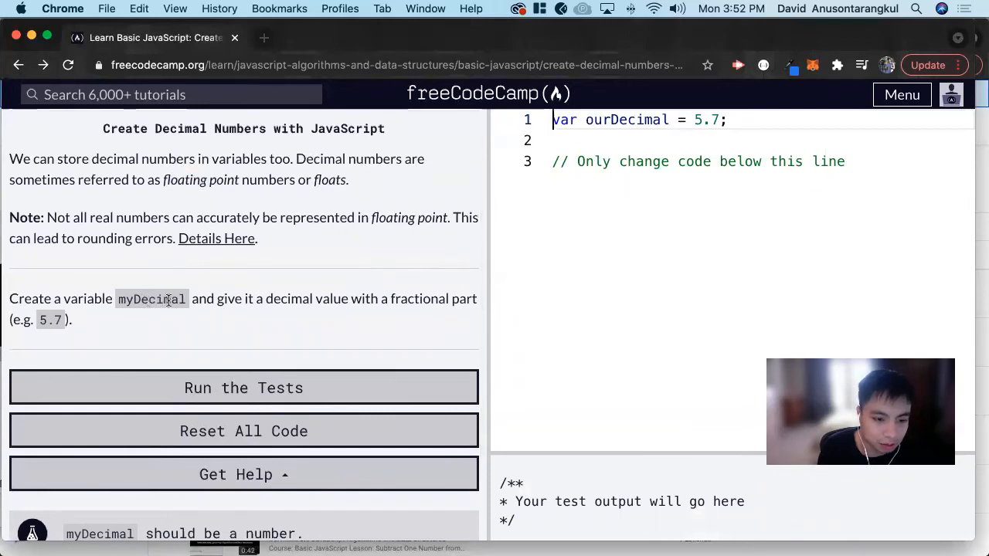
mouse_move(315, 296)
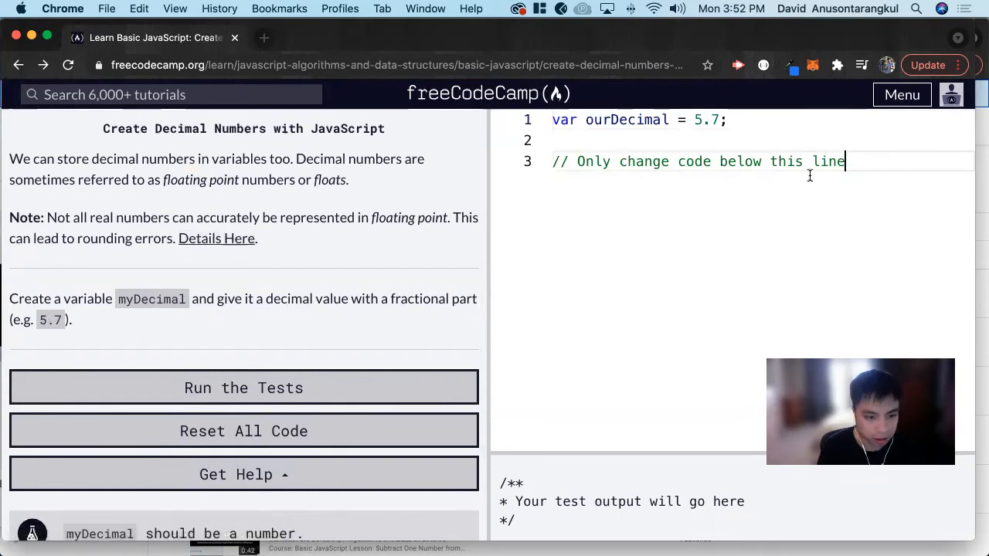
- Declare var myDecimal = 2.3; and run the tests to get the success dialog
type("var m")
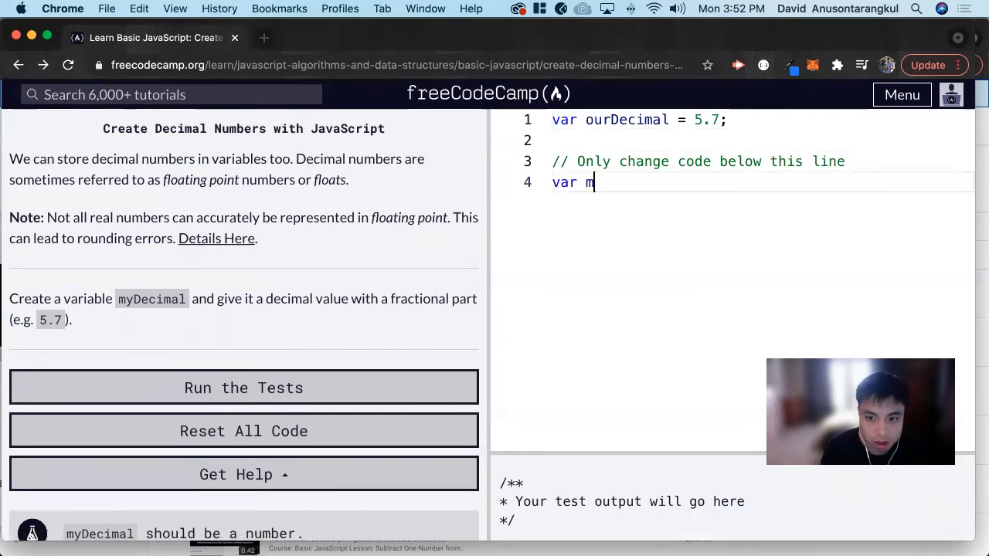
type("yDecimal")
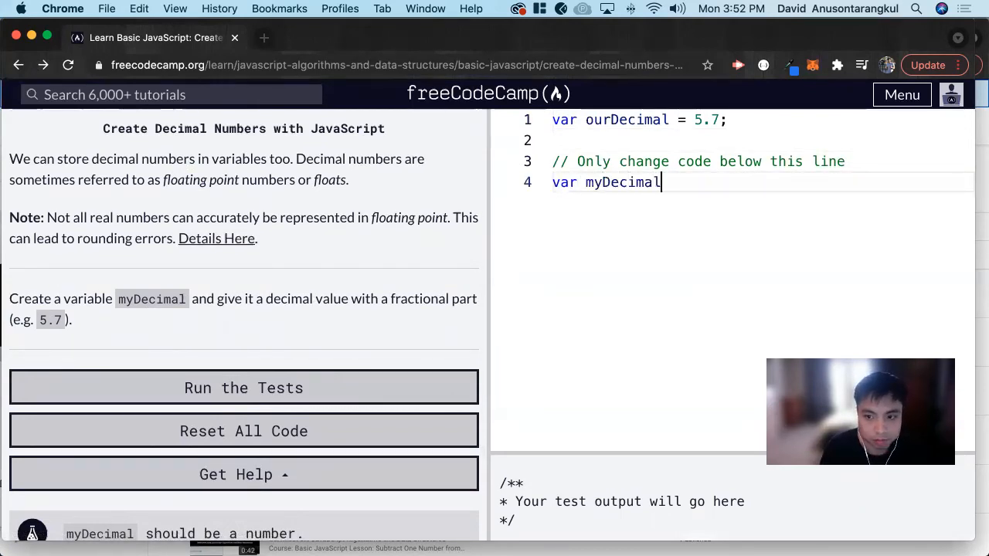
type("=")
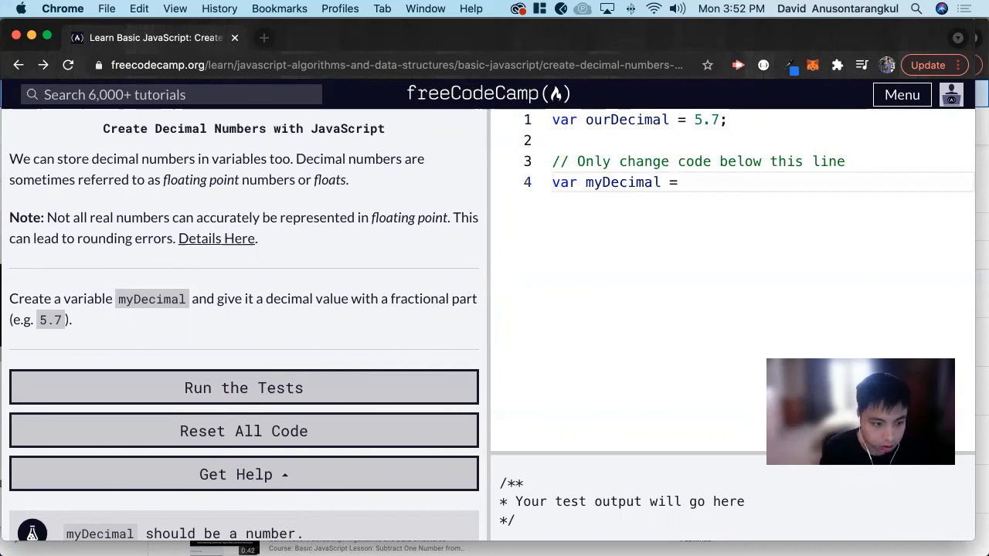
type("2.3")
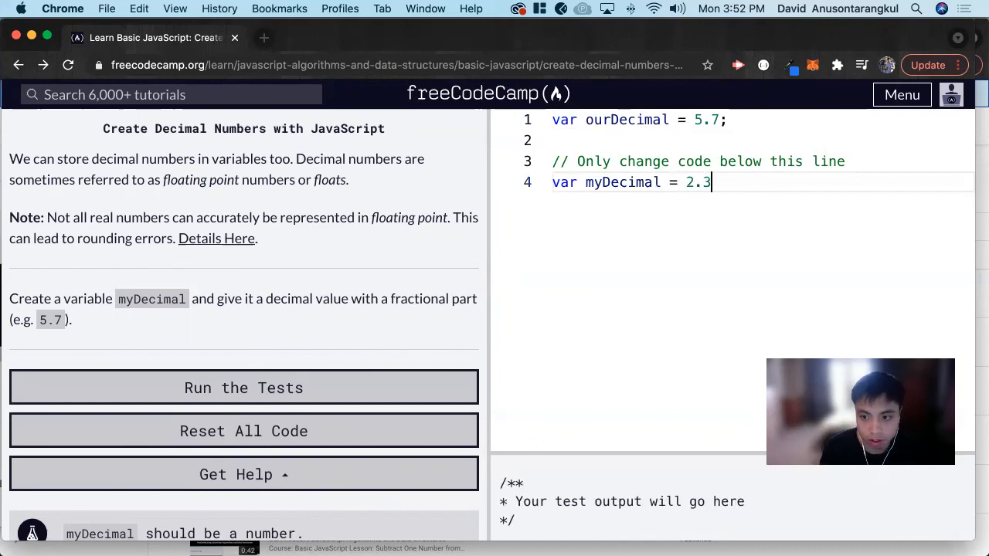
type(";")
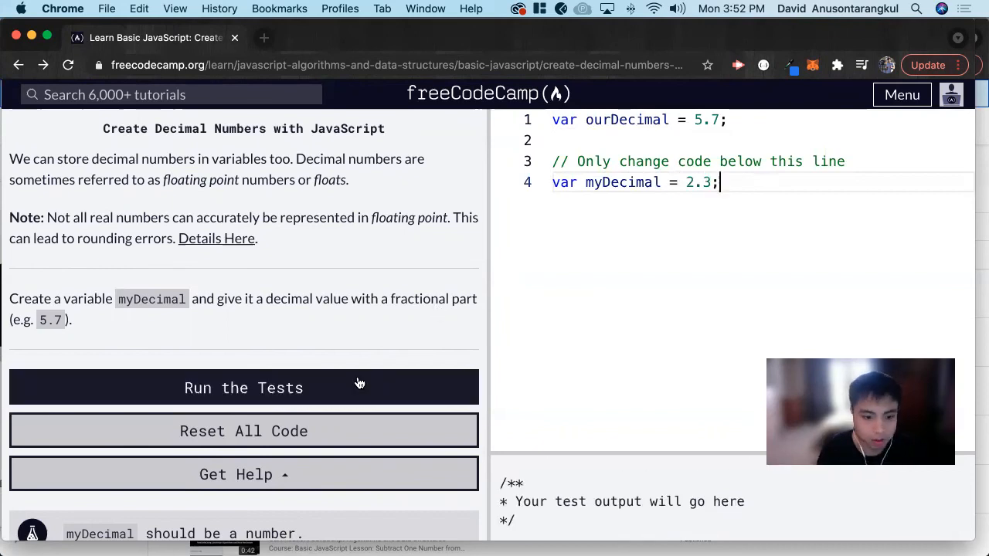
left_click(244, 386)
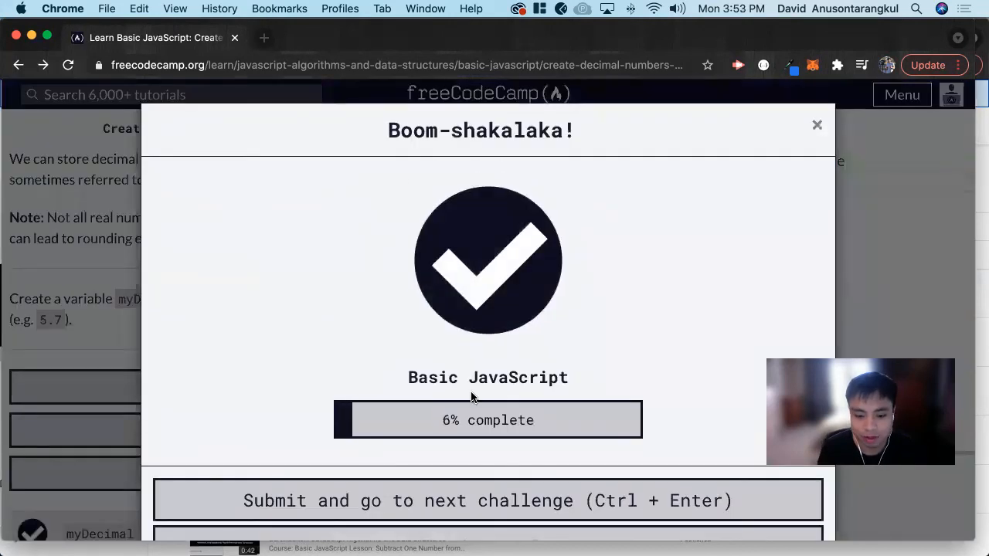